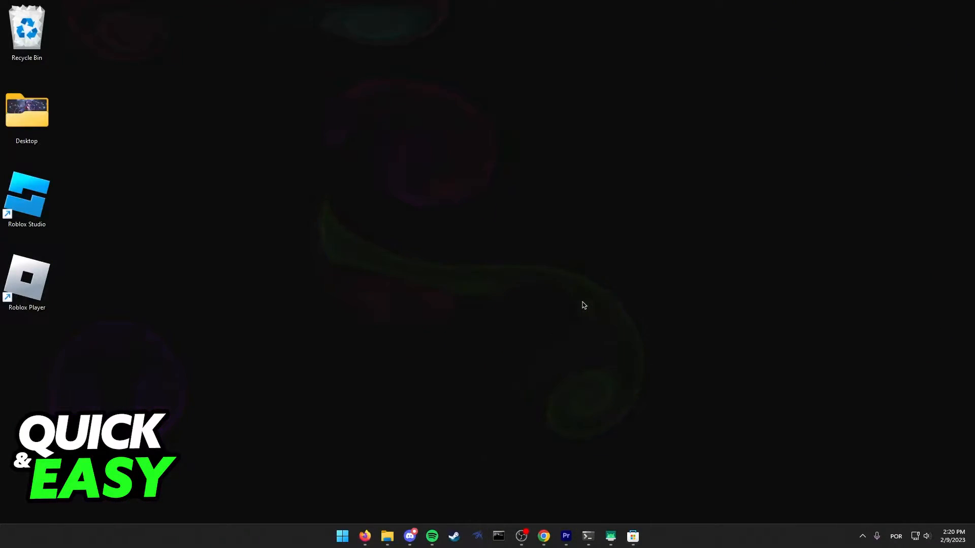
Step: Open Microsoft Store and search for 'modern flyouts'
{"action": "left_click", "coordinate": [431, 536]}
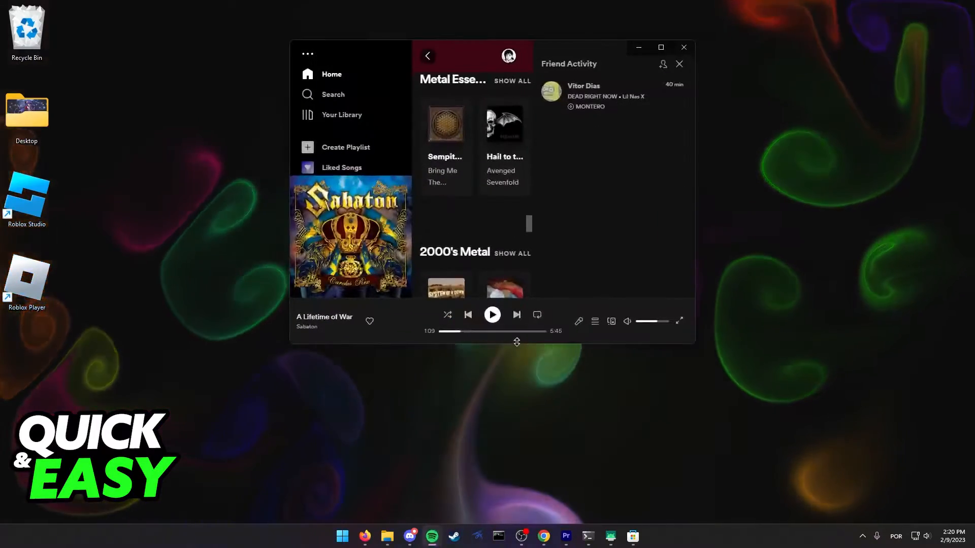
{"action": "left_click", "coordinate": [491, 314]}
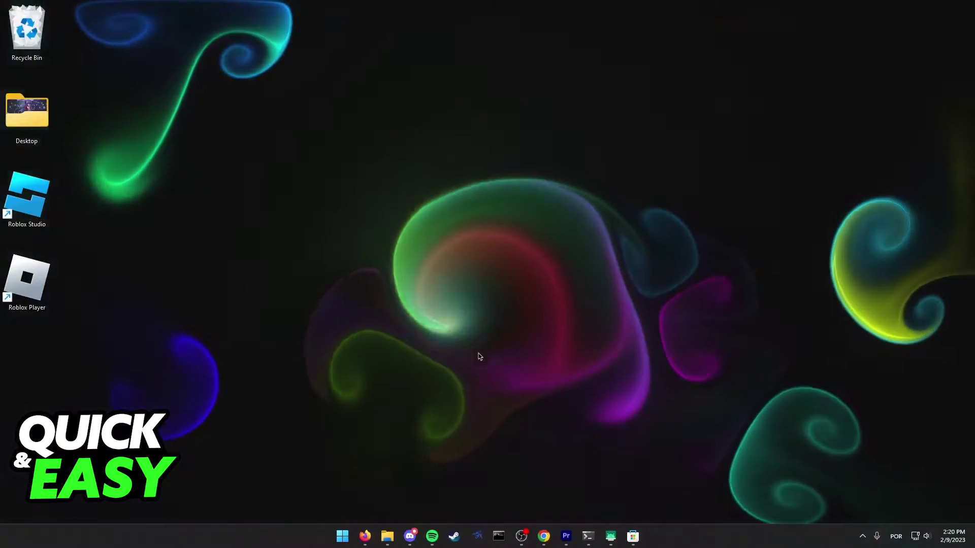
{"action": "left_click", "coordinate": [632, 536]}
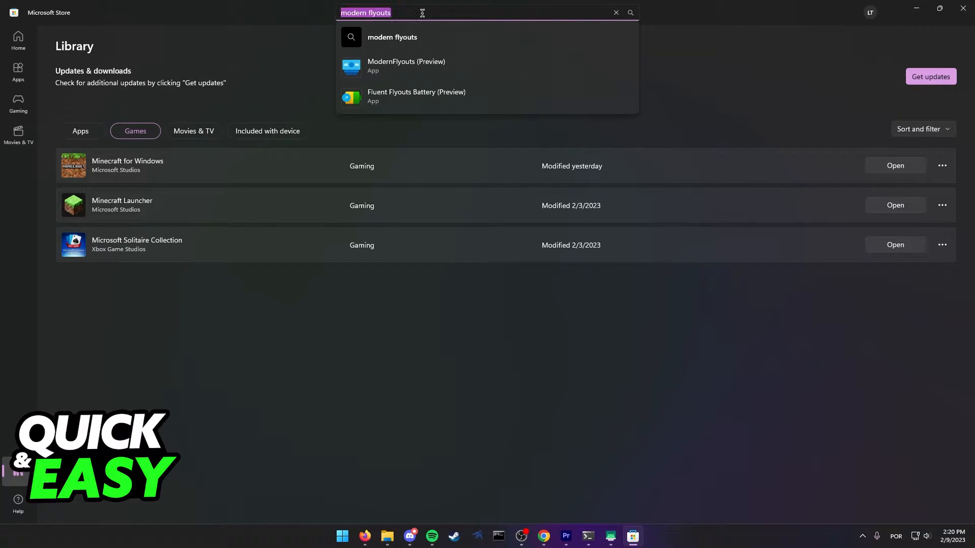
{"action": "left_click", "coordinate": [379, 12]}
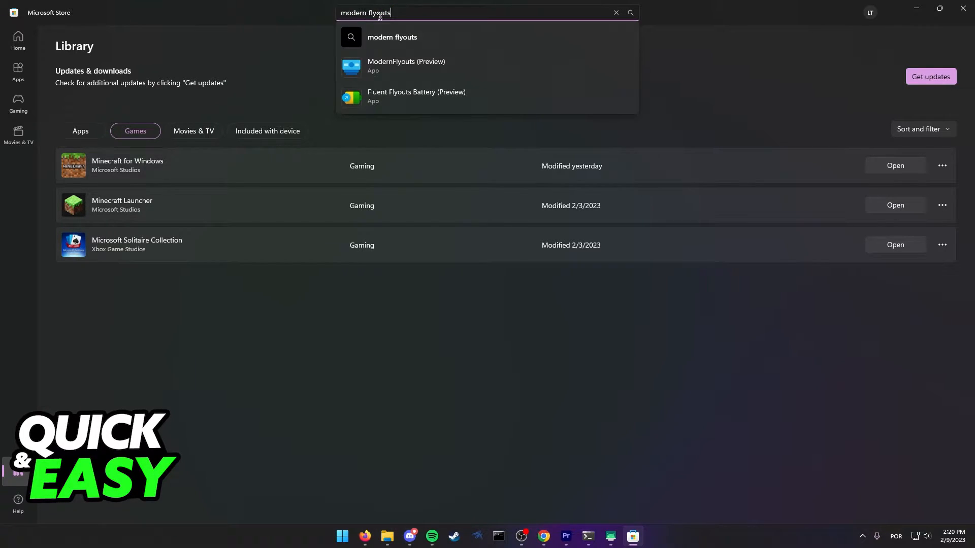
{"action": "left_click", "coordinate": [629, 12]}
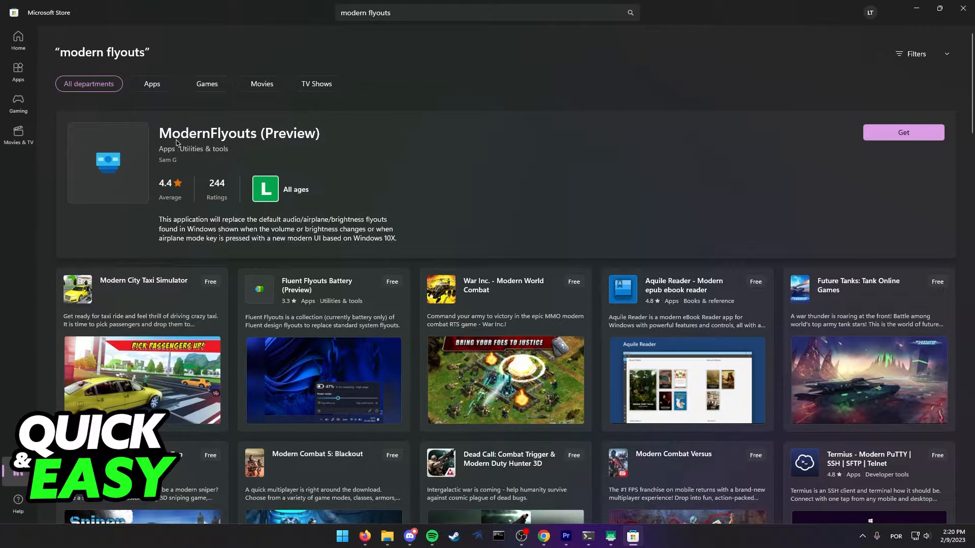
Step: Get ModernFlyouts (Preview) from its product page and page to the next screenshots
{"action": "left_click", "coordinate": [238, 133]}
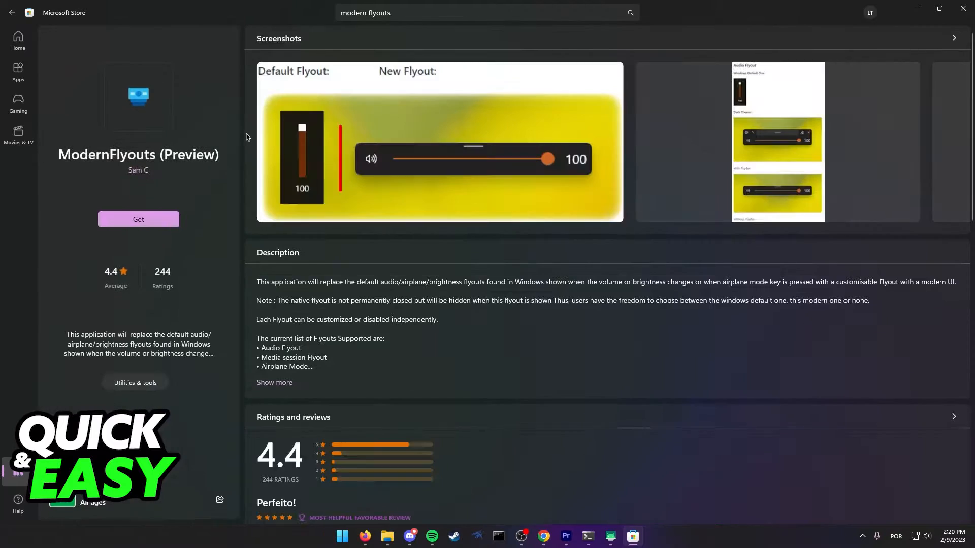
{"action": "mouse_move", "coordinate": [177, 181]}
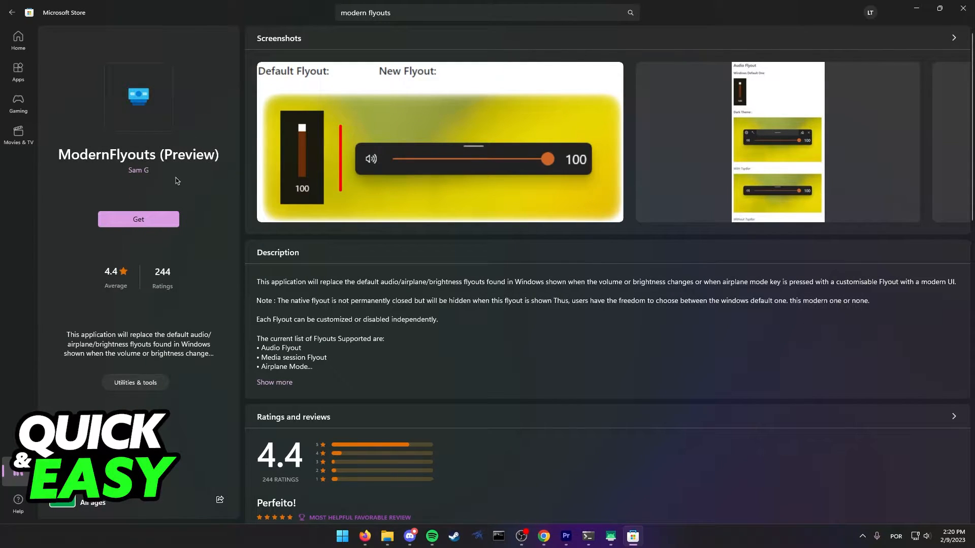
{"action": "left_click", "coordinate": [138, 219]}
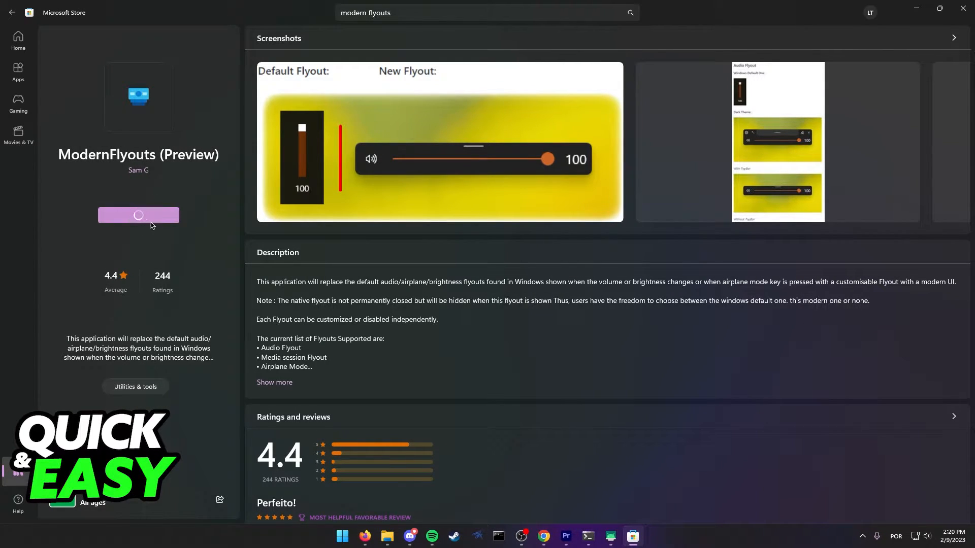
{"action": "left_click", "coordinate": [138, 215]}
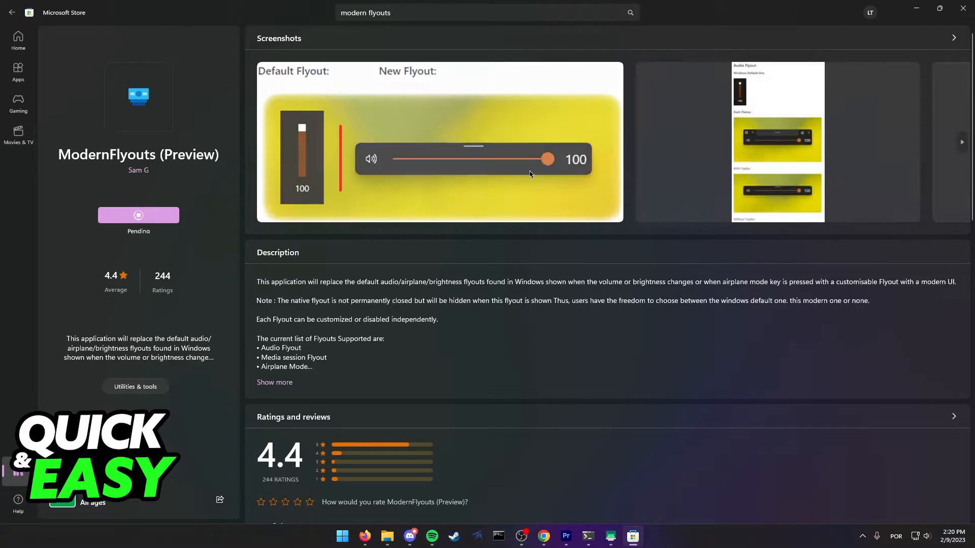
{"action": "left_click", "coordinate": [138, 214]}
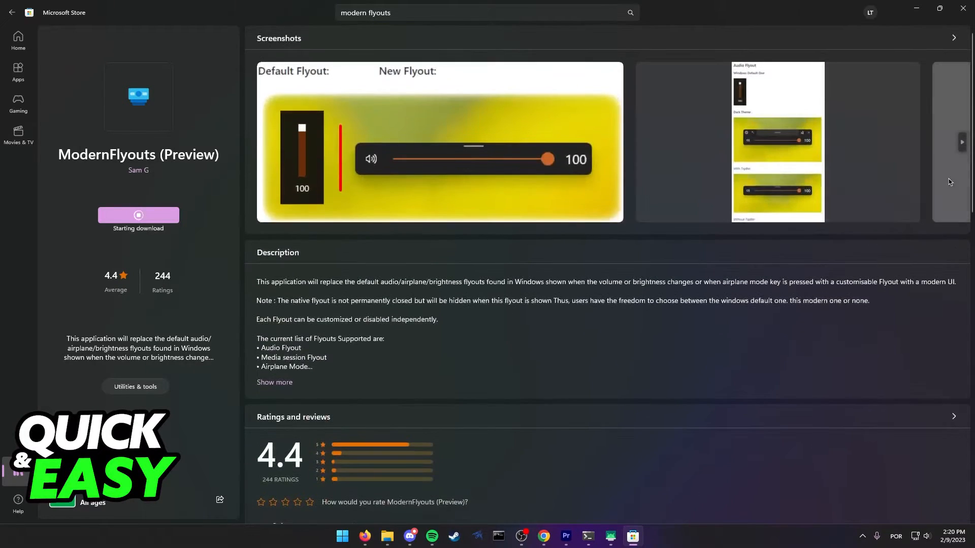
{"action": "left_click", "coordinate": [960, 142]}
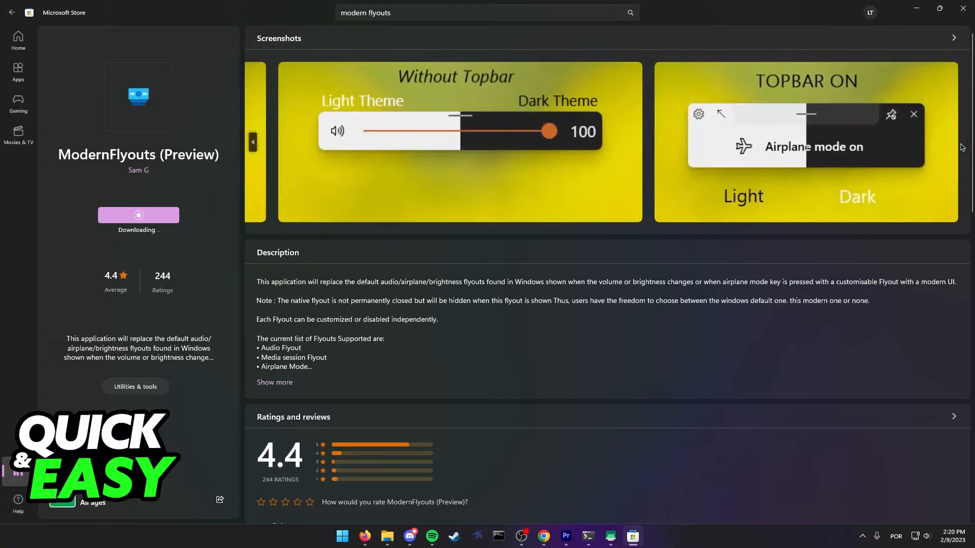
Step: Scroll the ModernFlyouts page and launch the app once installation finishes
{"action": "scroll", "scroll_direction": "down", "scroll_amount": 3}
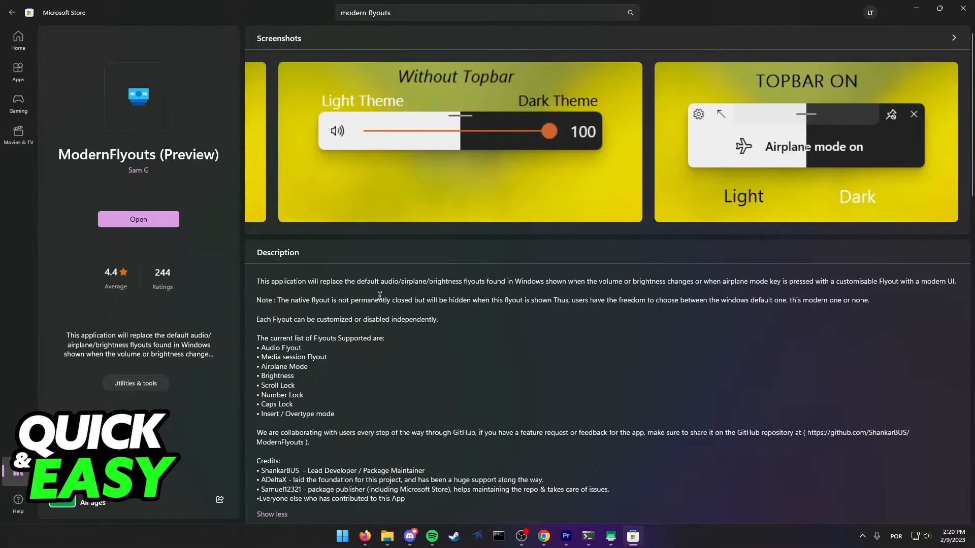
{"action": "scroll", "scroll_direction": "down", "scroll_amount": 3}
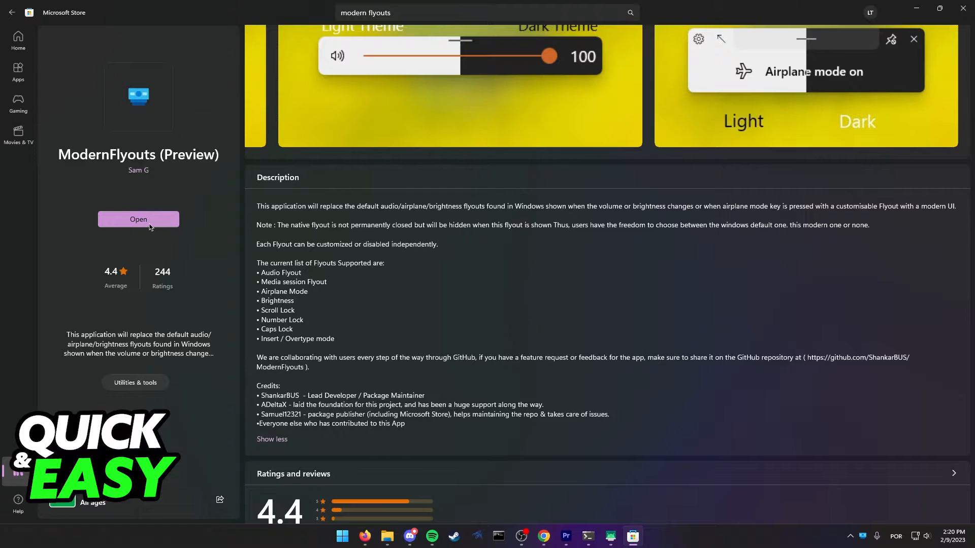
{"action": "left_click", "coordinate": [138, 219]}
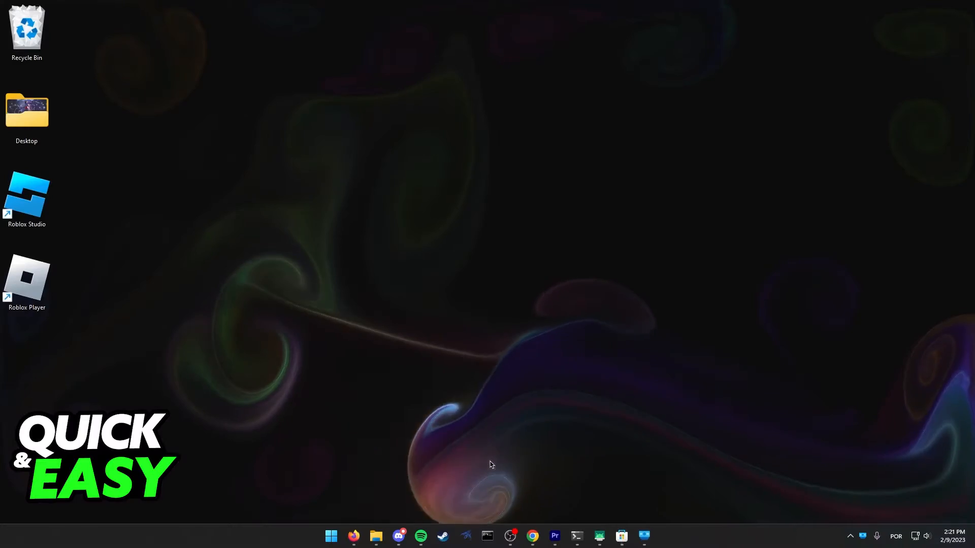
{"action": "mouse_move", "coordinate": [502, 501]}
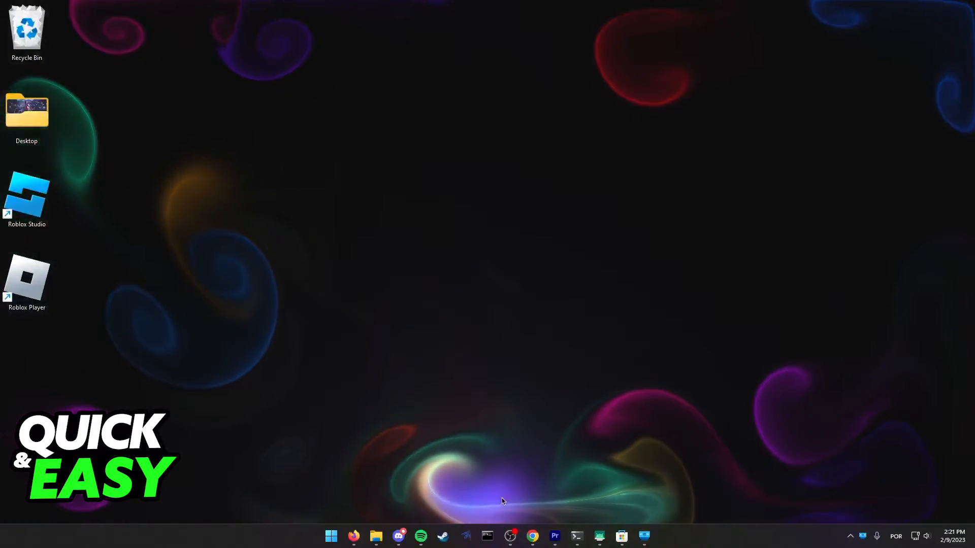
Step: Bring Spotify back onto the desktop from the taskbar
{"action": "left_click", "coordinate": [420, 535]}
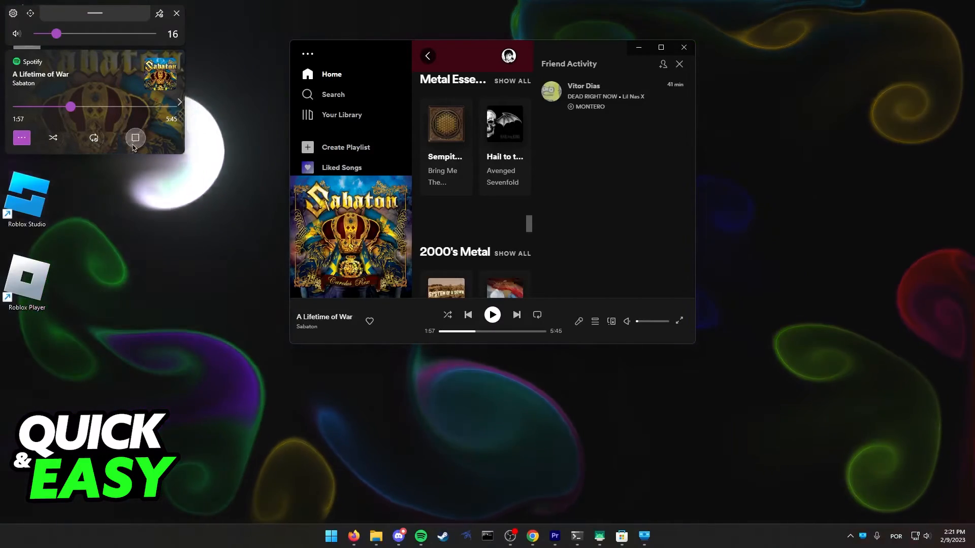
Step: Dismiss the top-left media flyout for Sabaton's 'A Lifetime of War'
{"action": "left_click", "coordinate": [176, 13]}
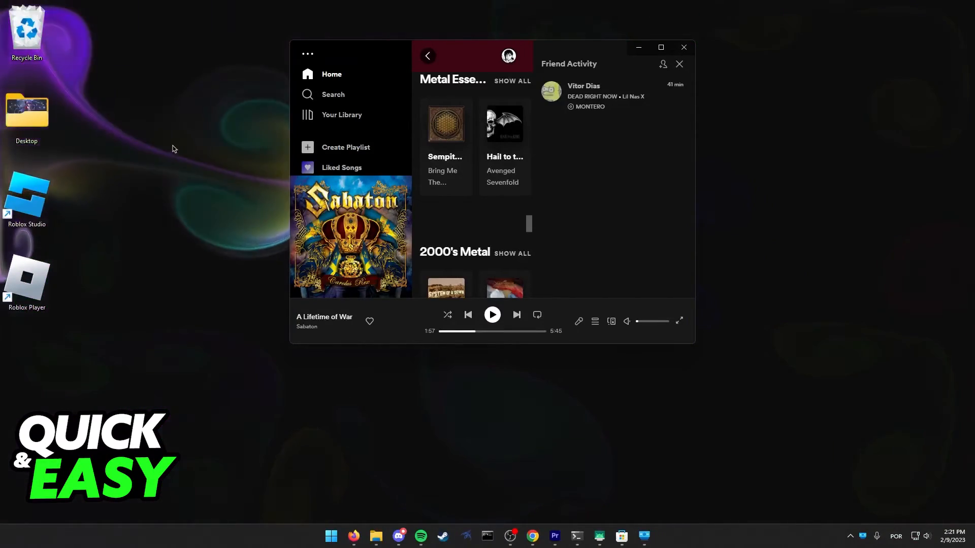